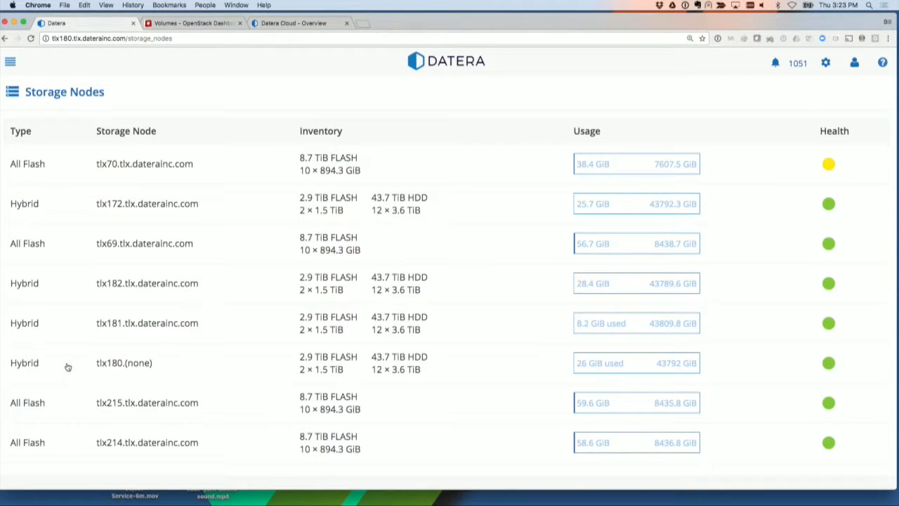
mouse_move(247, 234)
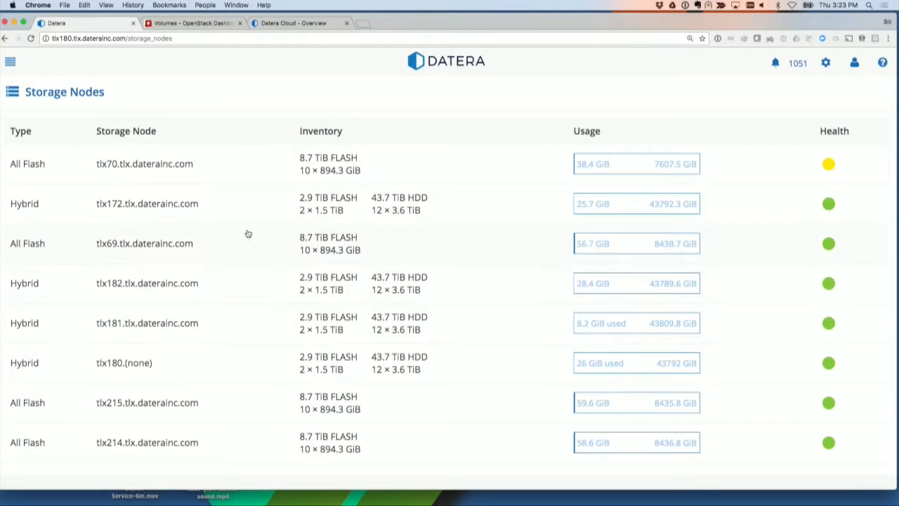
mouse_move(785, 174)
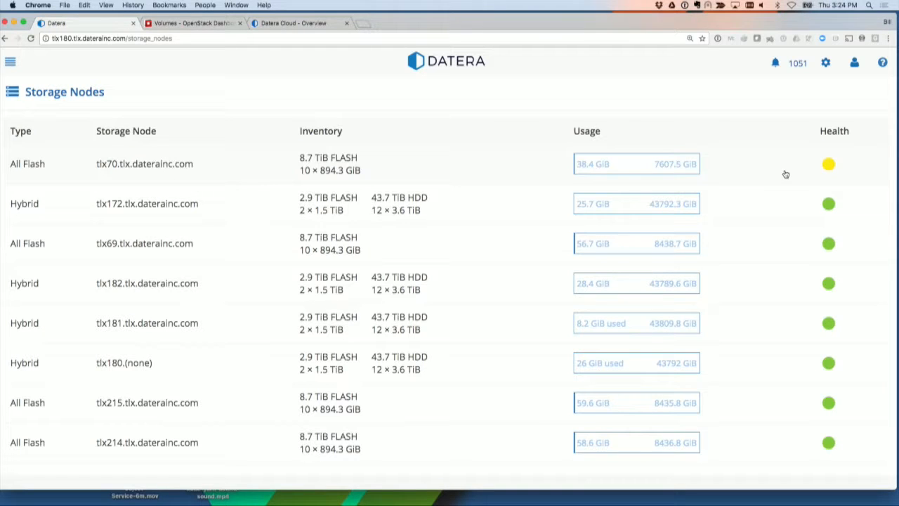
Step: Show the main dashboard with overall capacity, initiators, current performance and trends
scroll("down", 3)
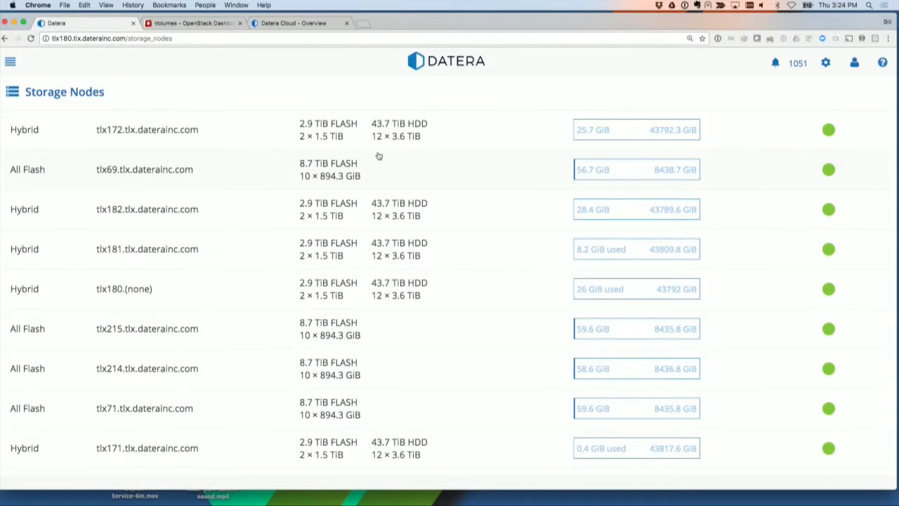
left_click(21, 131)
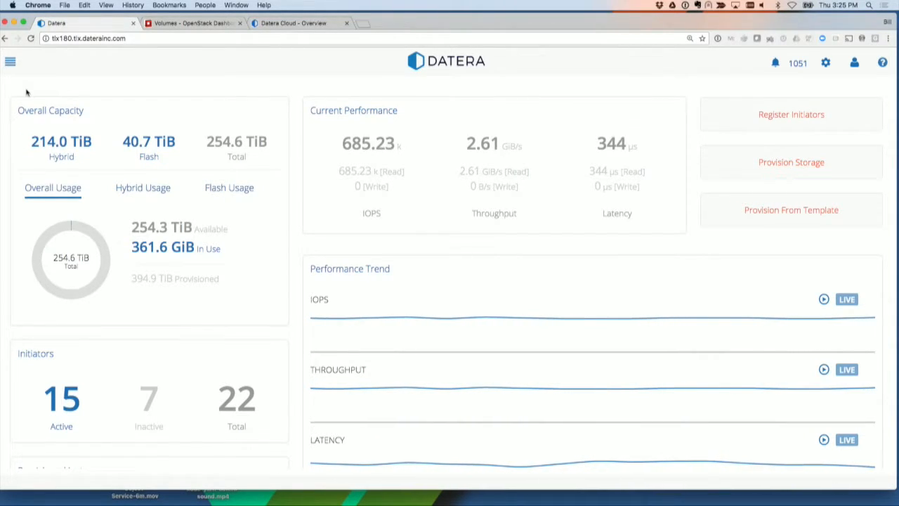
Step: Show the Instances page listing workloads with tenant, initiators, usage and status
left_click(12, 62)
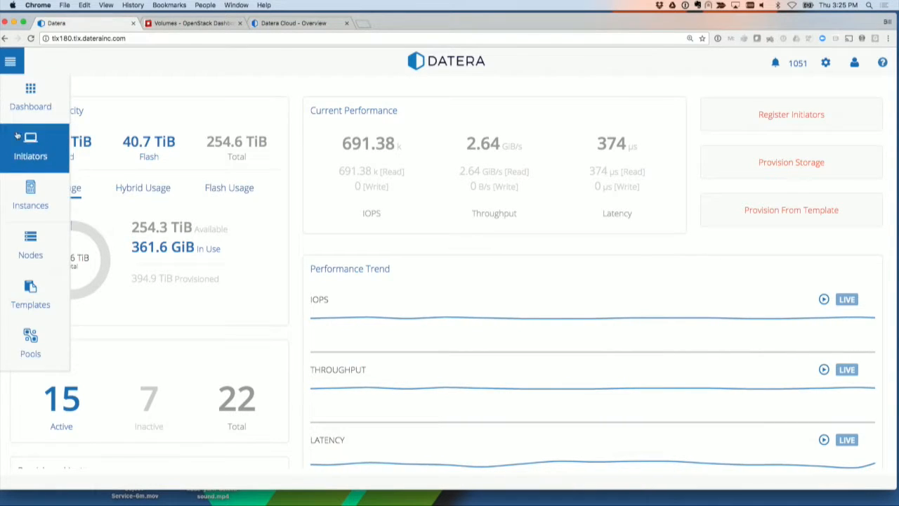
left_click(31, 194)
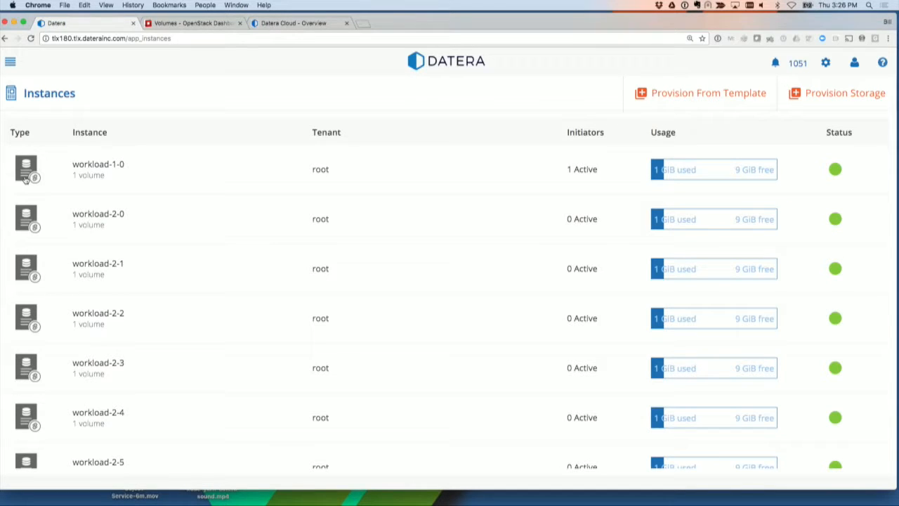
mouse_move(79, 233)
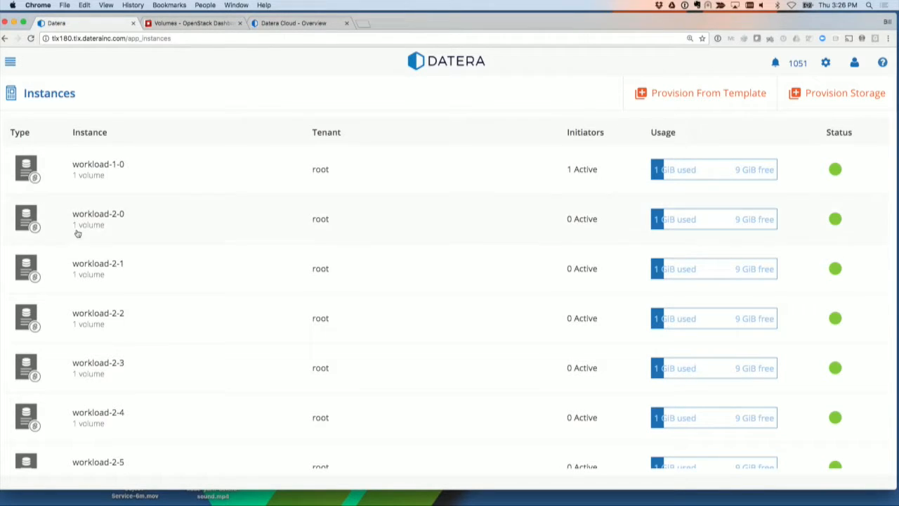
Step: Show the Vmware-prod-DC application instance, which has no snapshot schedules or snapshots yet
scroll("down", 3)
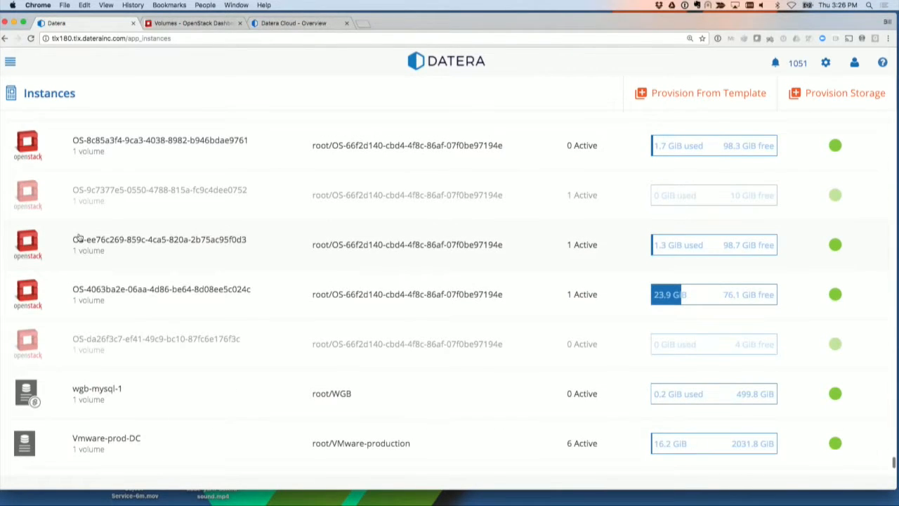
mouse_move(177, 415)
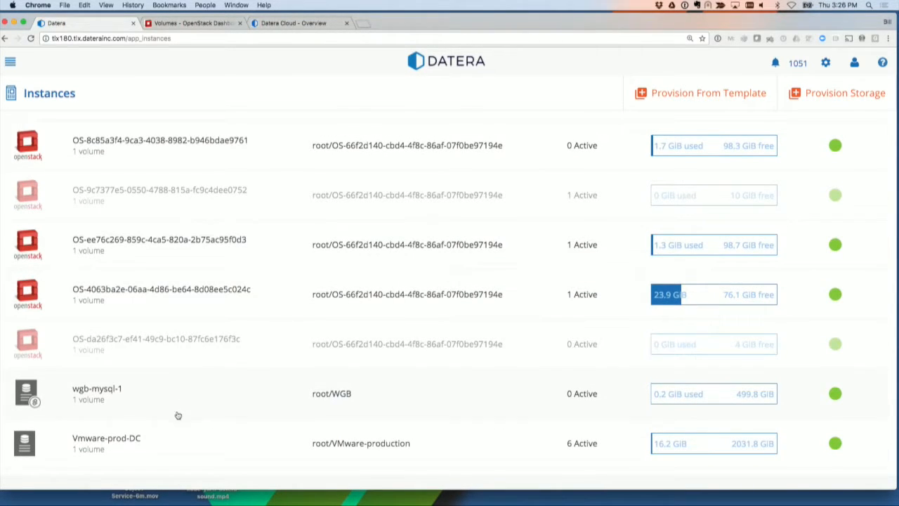
left_click(106, 438)
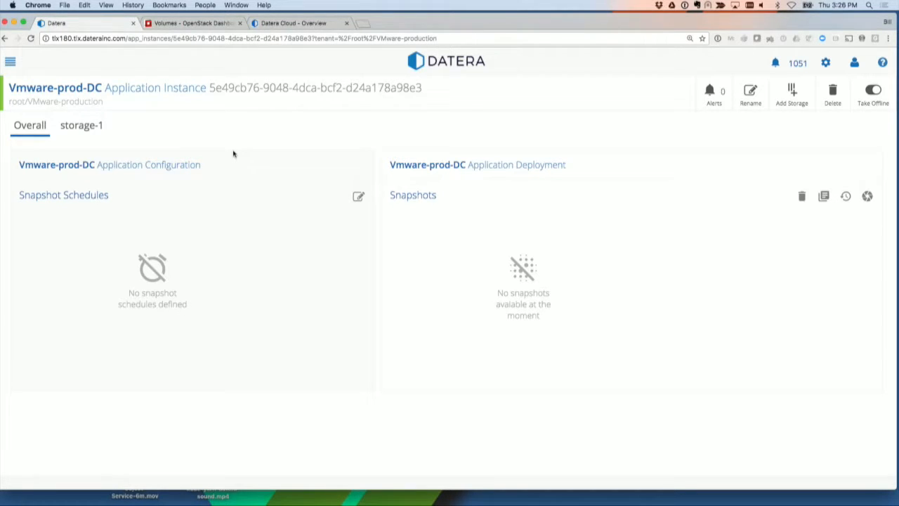
Step: Briefly start and cancel Add Storage, then show storage-1's access group, VMware initiators and target node
left_click(793, 93)
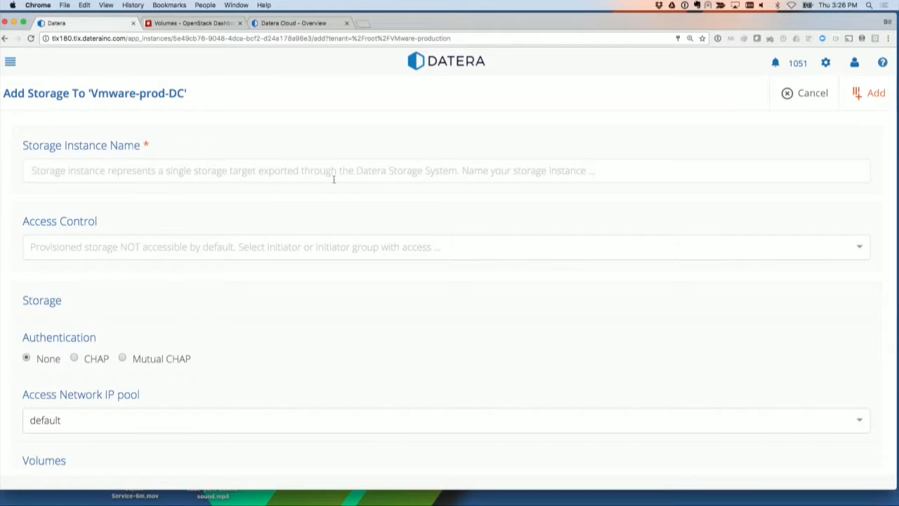
left_click(812, 93)
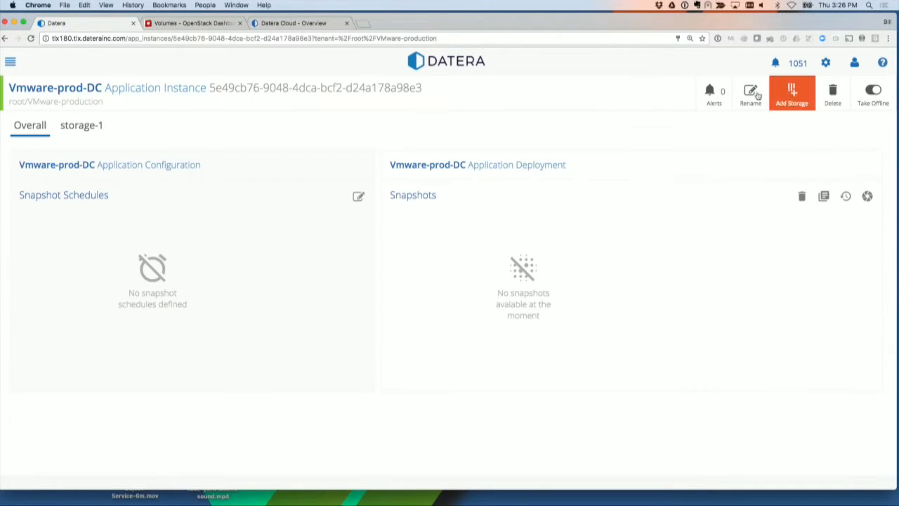
left_click(82, 125)
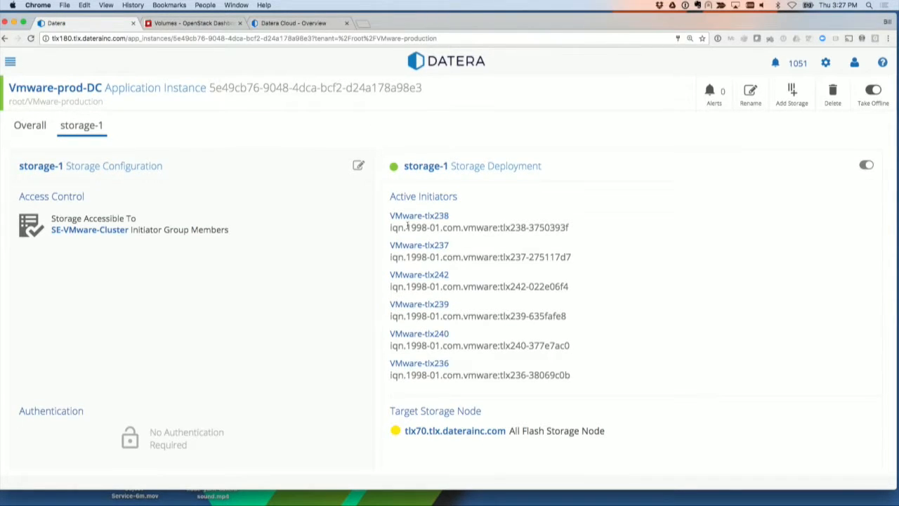
scroll("down", 3)
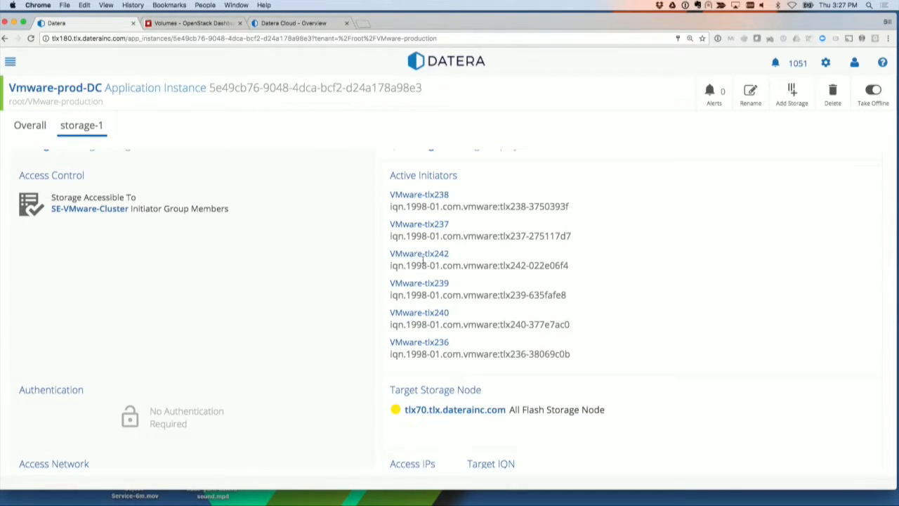
scroll("down", 3)
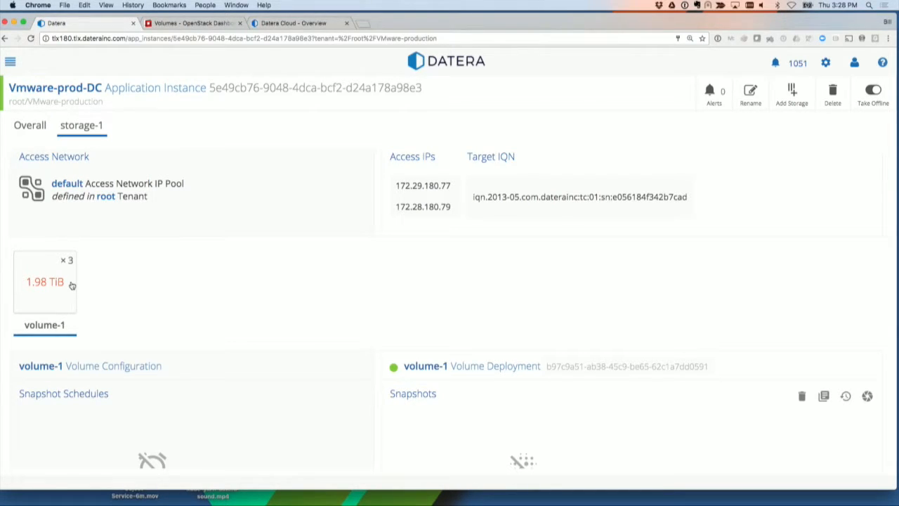
scroll("down", 3)
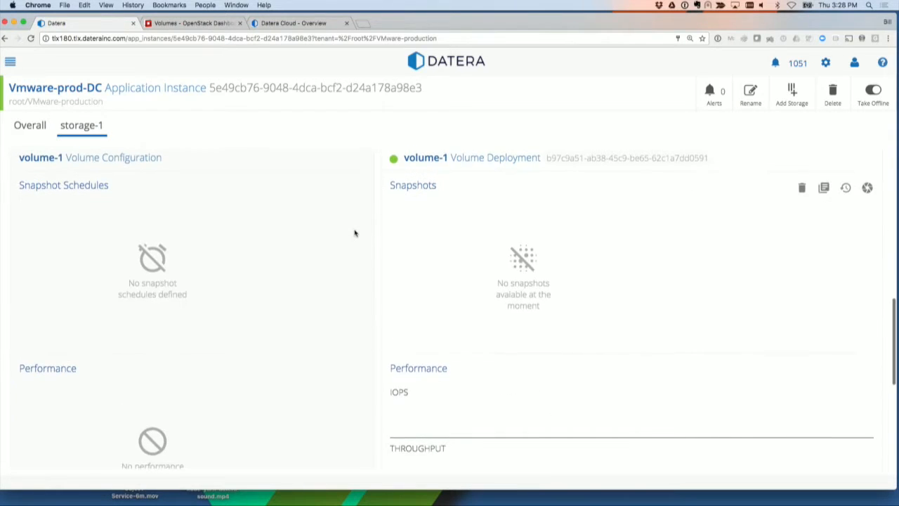
scroll("down", 3)
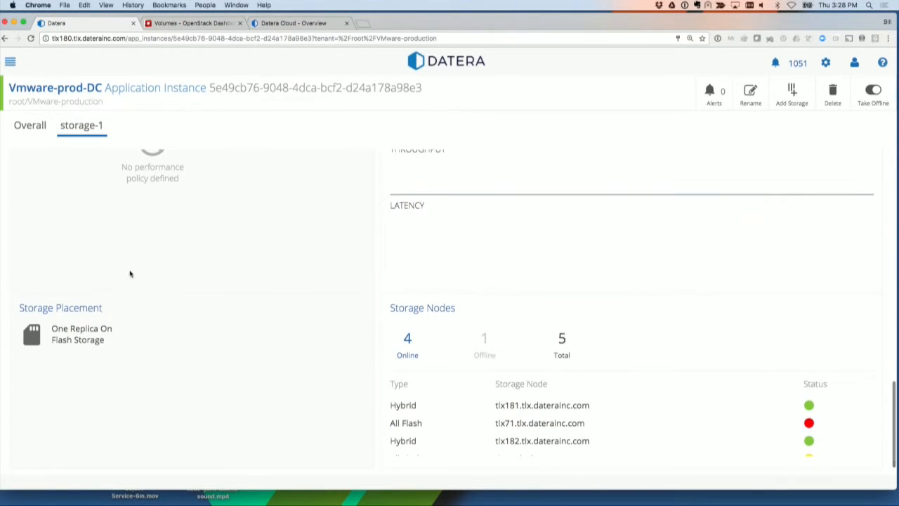
double_click(61, 308)
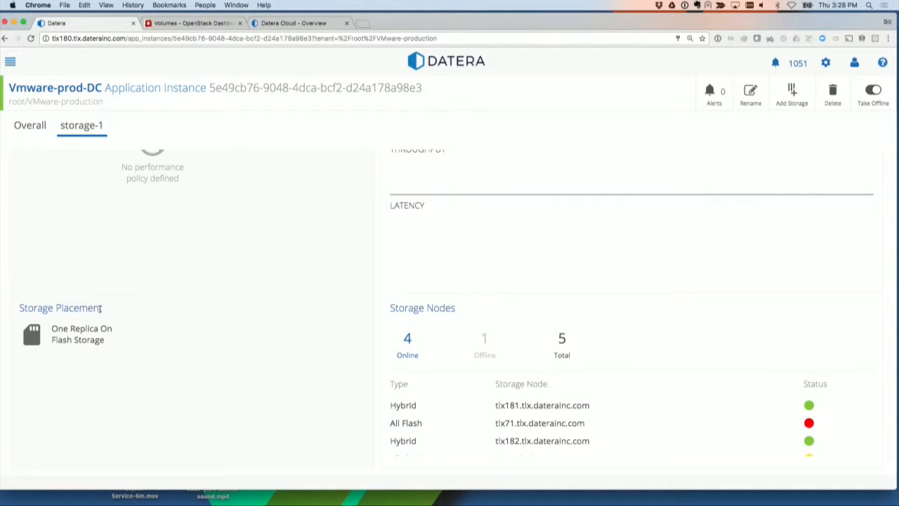
mouse_move(136, 372)
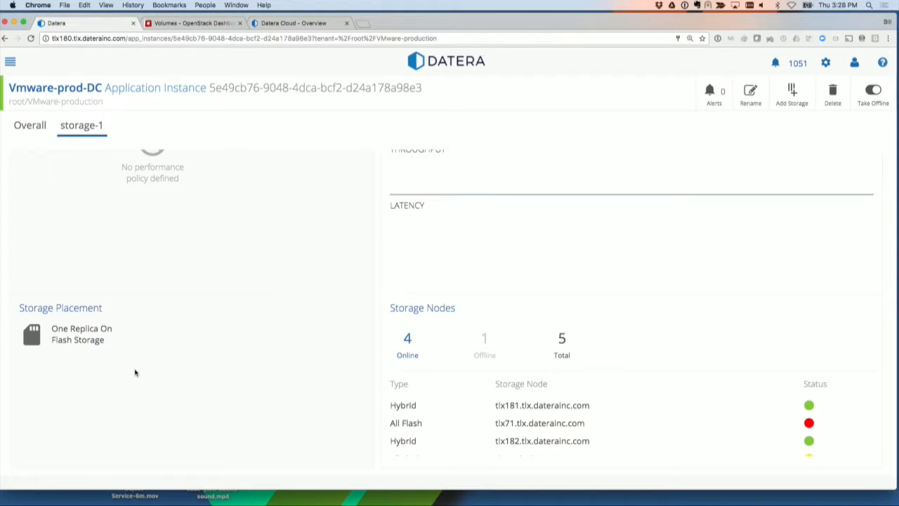
mouse_move(843, 413)
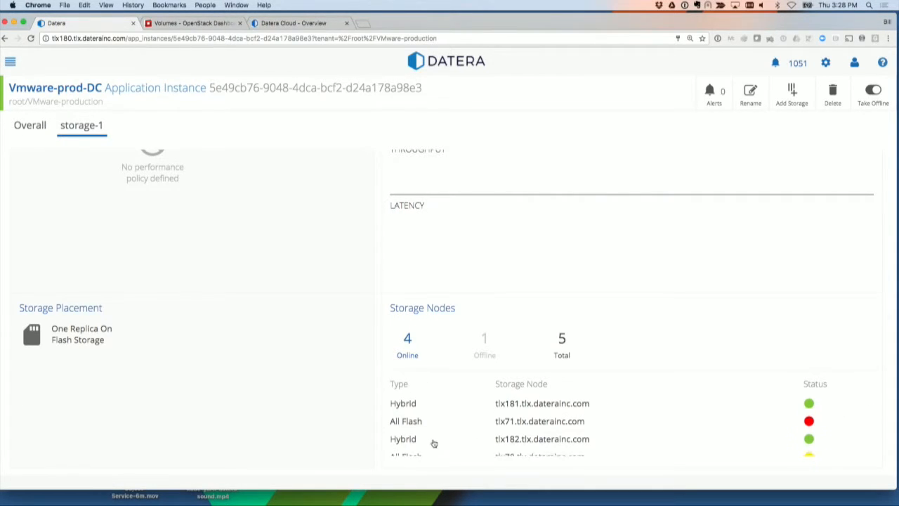
scroll("down", 3)
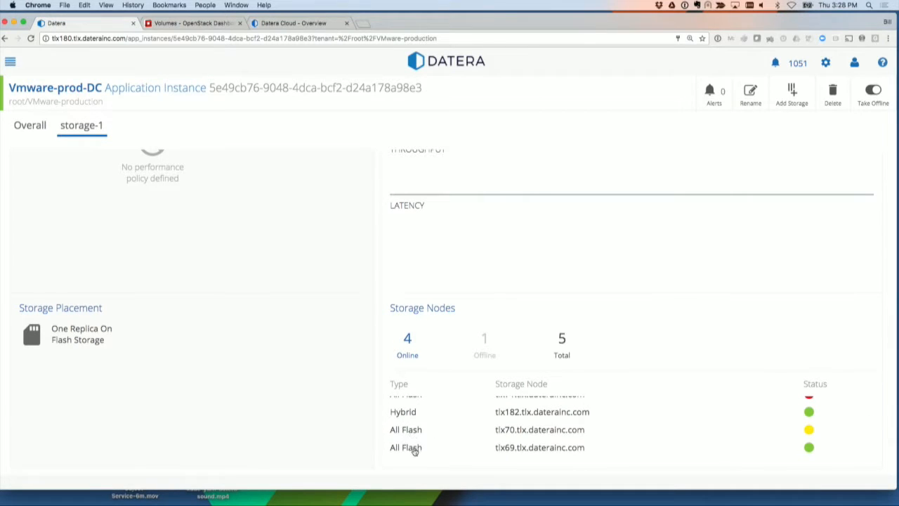
scroll("up", 3)
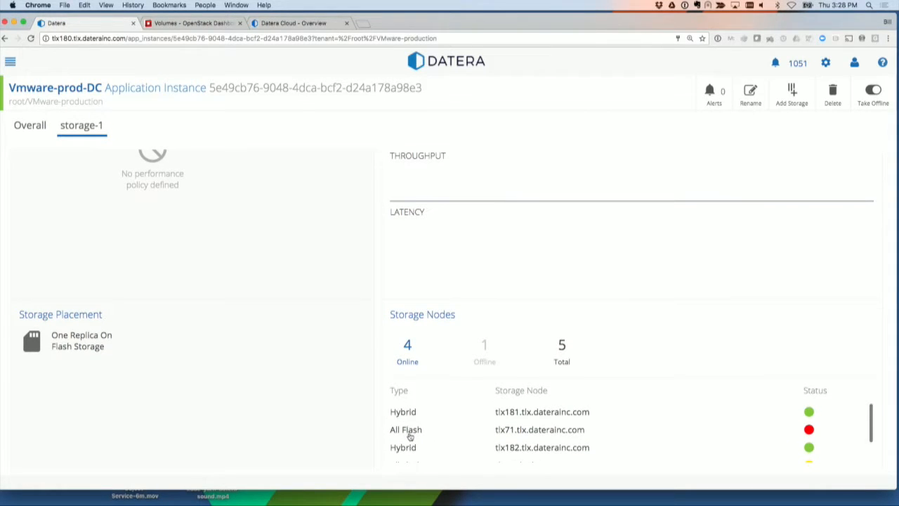
scroll("down", 3)
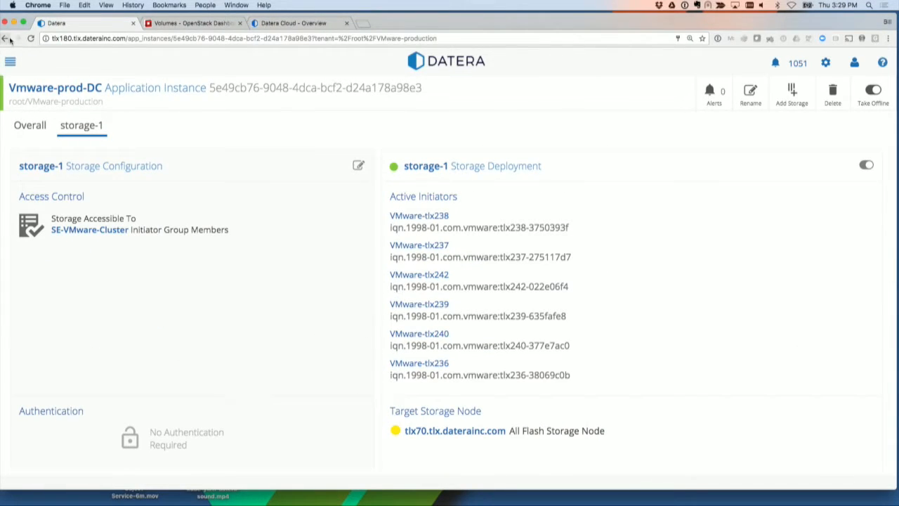
Step: Start and cancel Add Storage on Vmware-prod-DC, then return to the Instances list
left_click(792, 91)
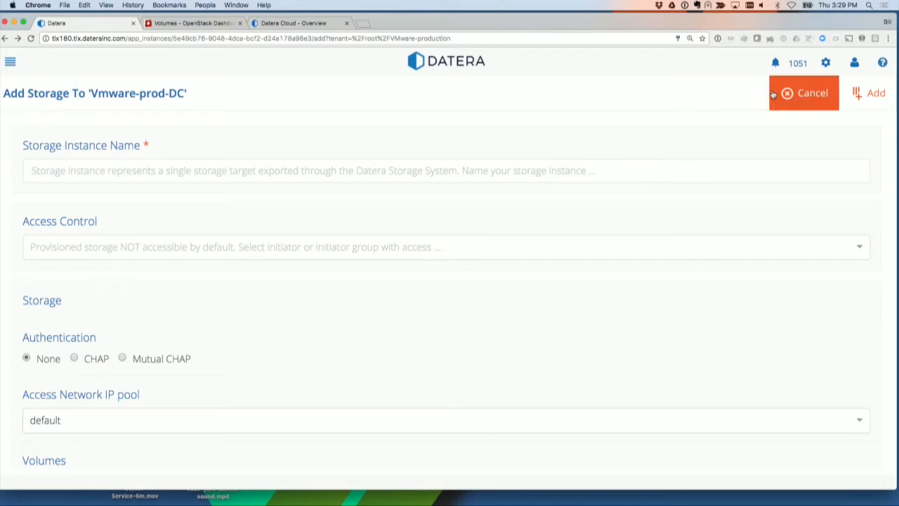
left_click(812, 92)
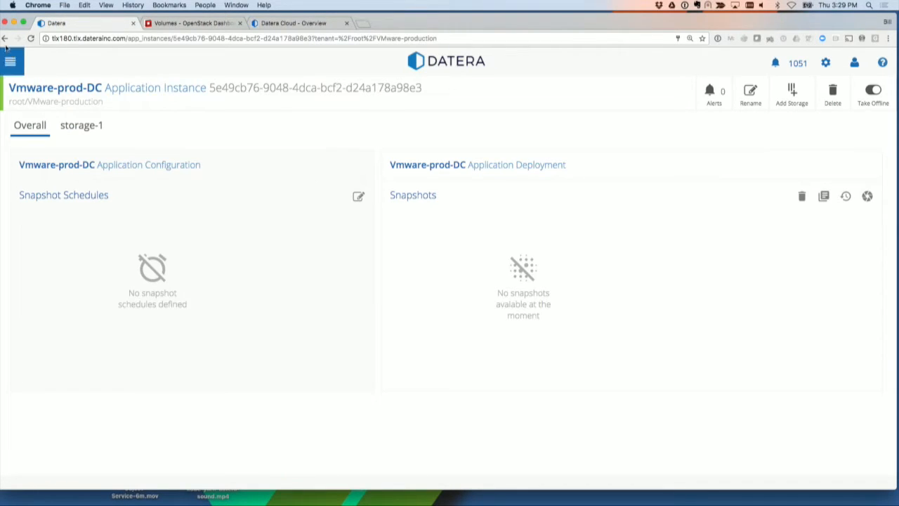
left_click(792, 93)
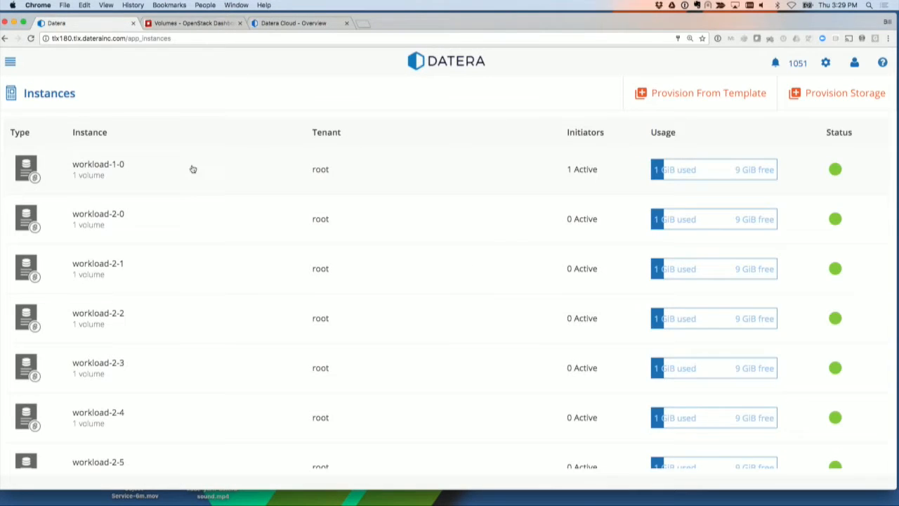
Step: Show workload-1-0's storage-1 with its double-replicated 8.99 GiB volume-1 and no snapshots
left_click(98, 163)
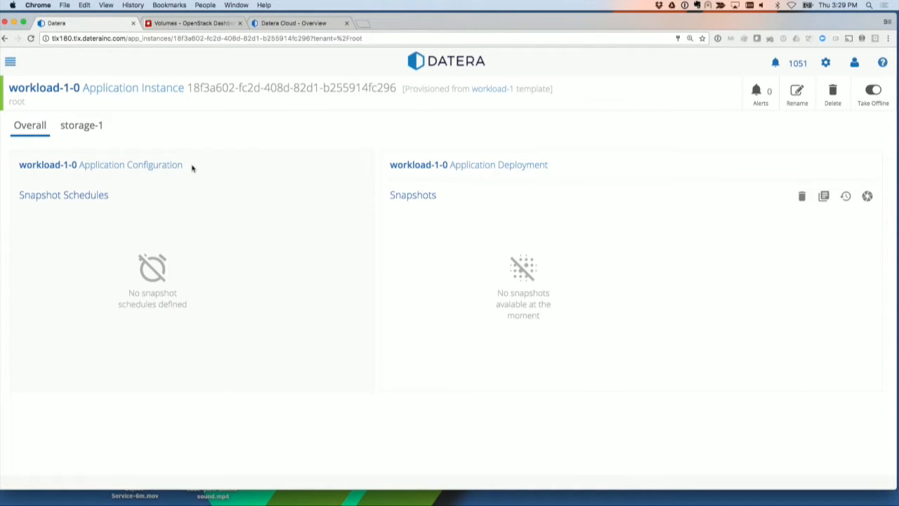
mouse_move(196, 149)
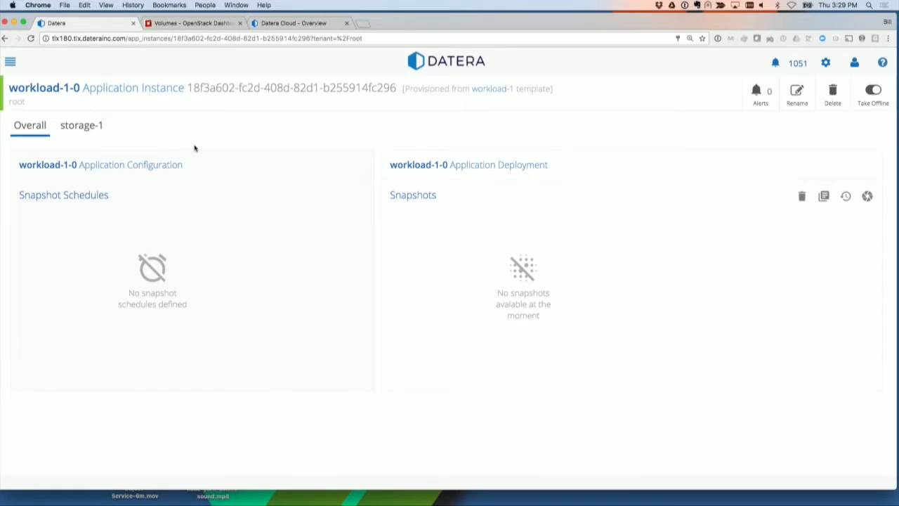
left_click(82, 125)
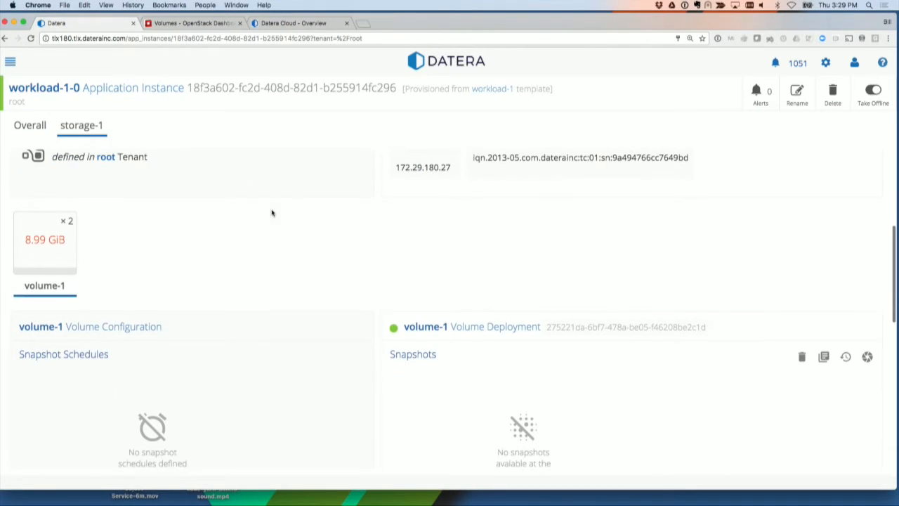
mouse_move(63, 249)
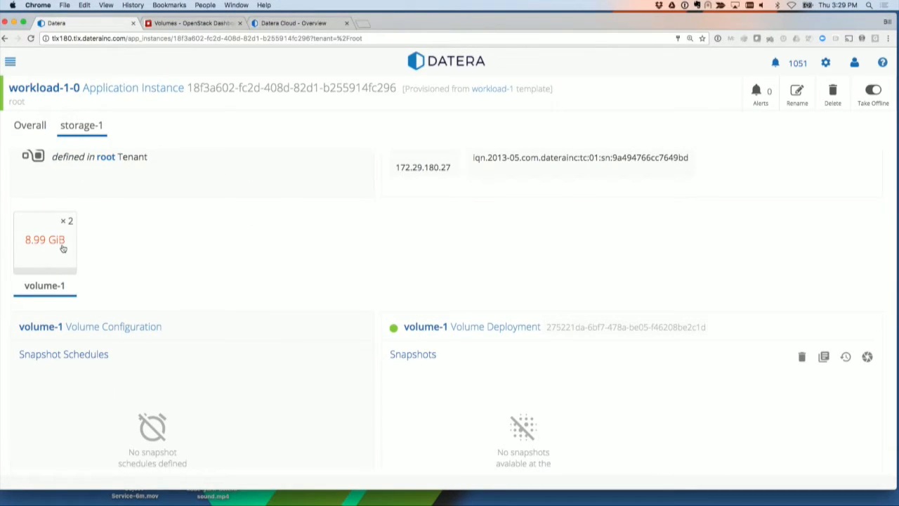